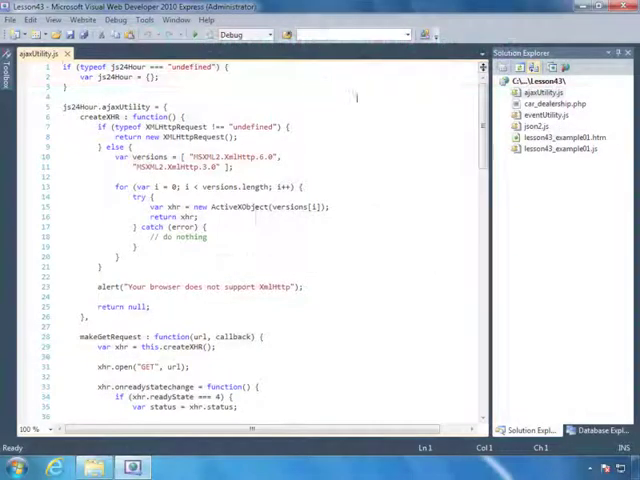
Step: Review postFromForm's ready-state handler as the request code to factor out
scroll(down, 3)
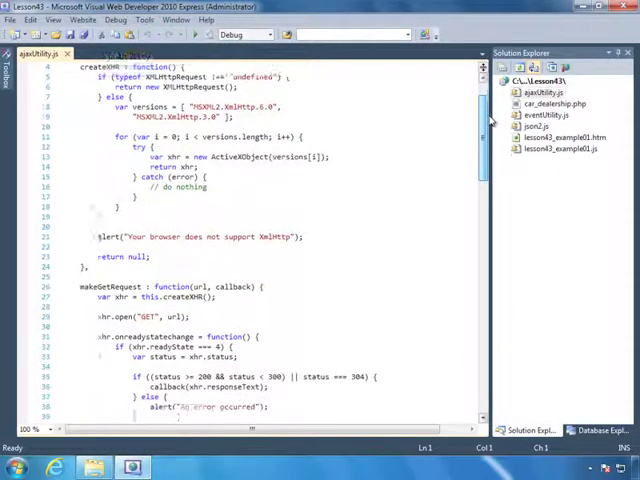
scroll(down, 3)
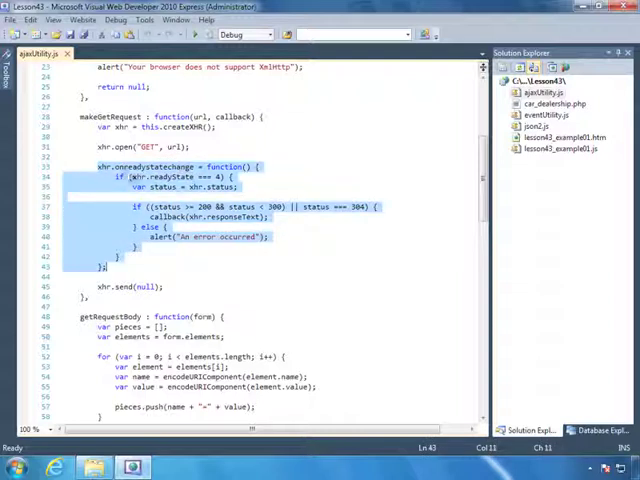
scroll(down, 3)
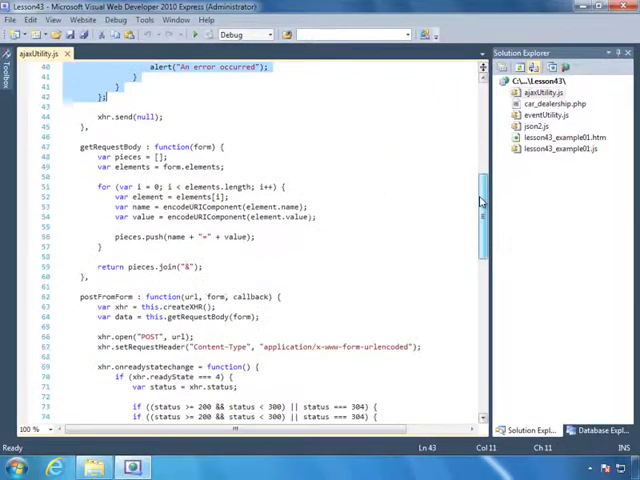
scroll(down, 3)
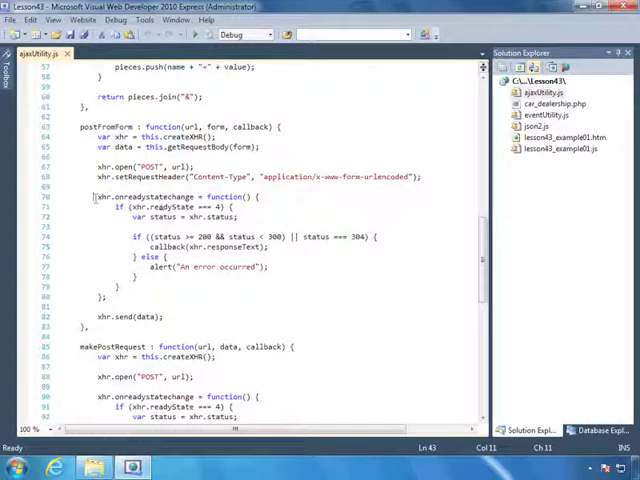
drag(96, 196, 110, 296)
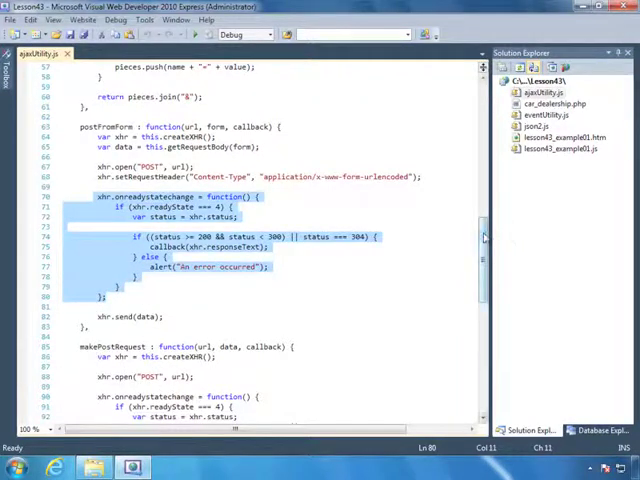
scroll(down, 3)
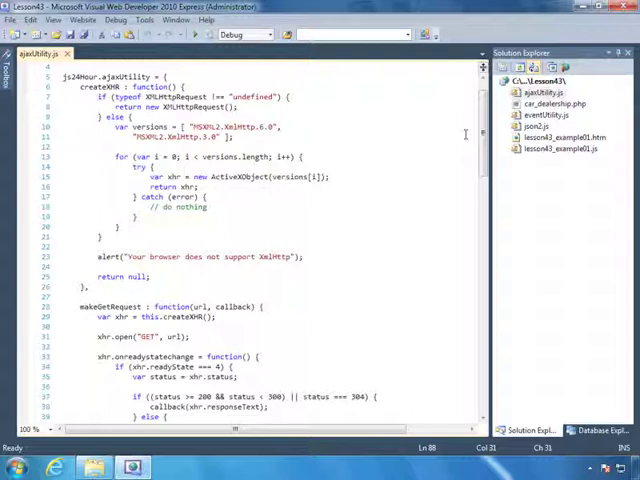
scroll(down, 3)
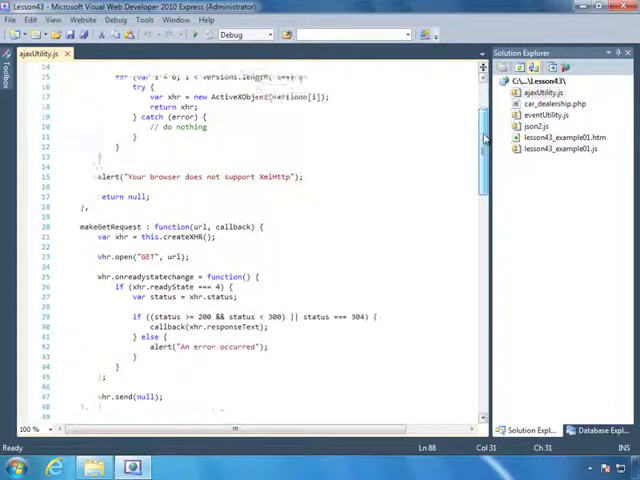
scroll(down, 3)
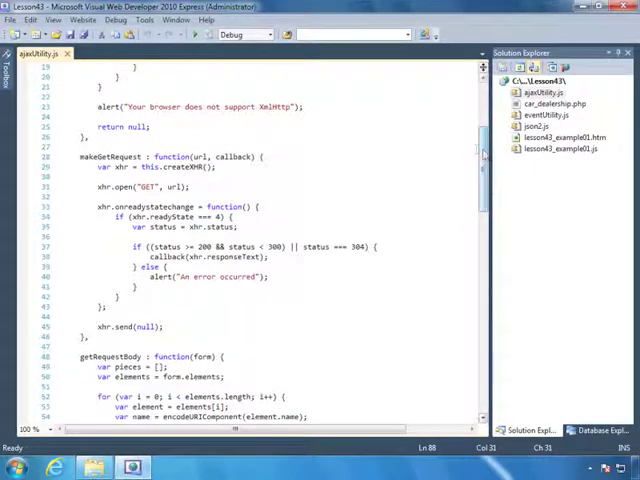
scroll(down, 3)
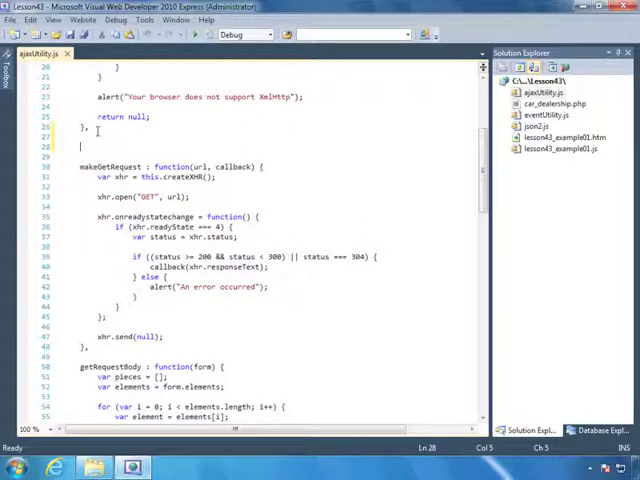
Step: Write openAndSend(type, url, data, callback) opening with type and sending data
text(openAndSend : function(t)
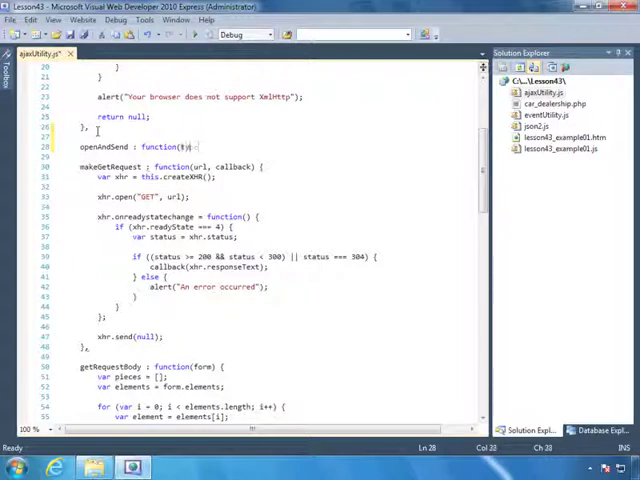
text(type)
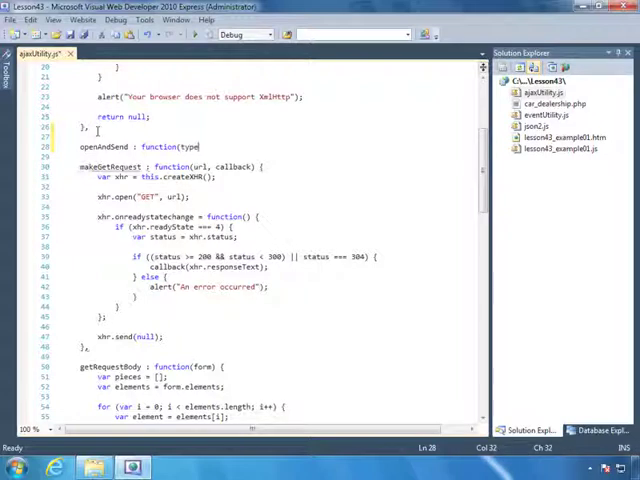
text(, url,)
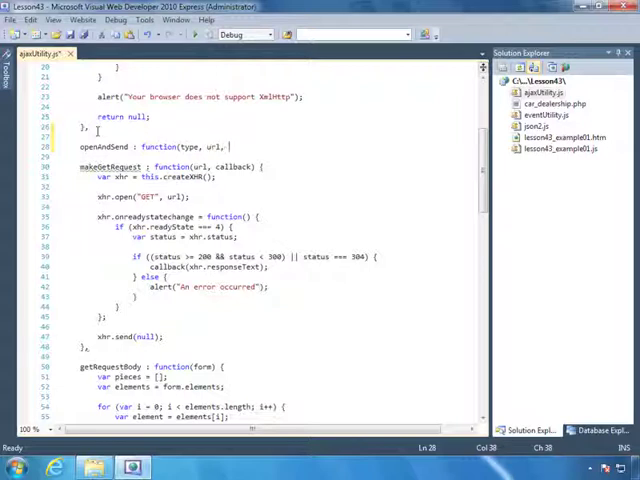
text(data, callback) {)
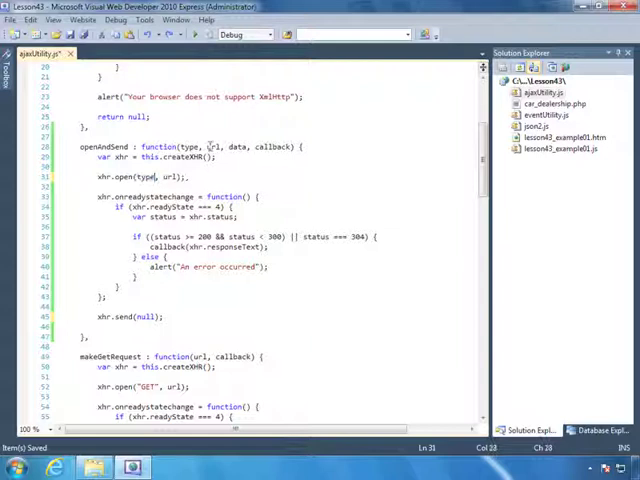
double_click(240, 148)
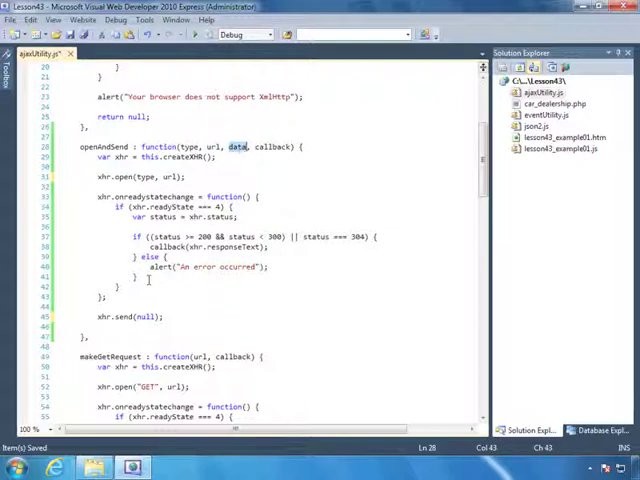
text(data)
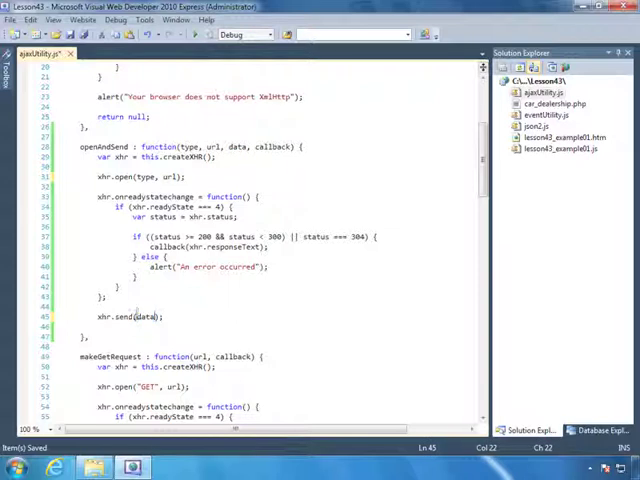
double_click(272, 148)
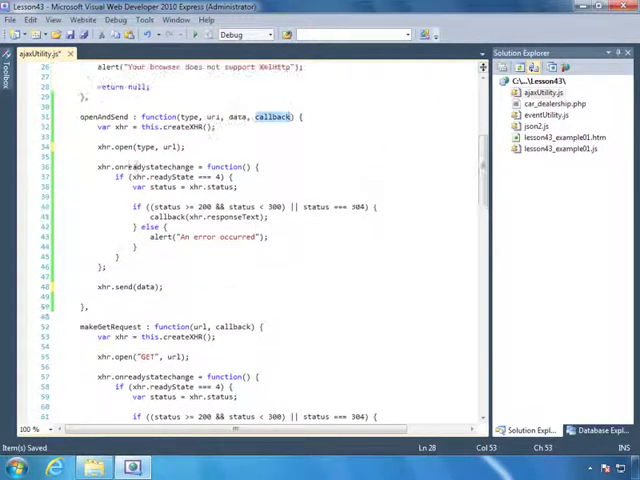
Step: Reduce makeGetRequest to this.openAndSend("GET", url, null, callback);
scroll(down, 3)
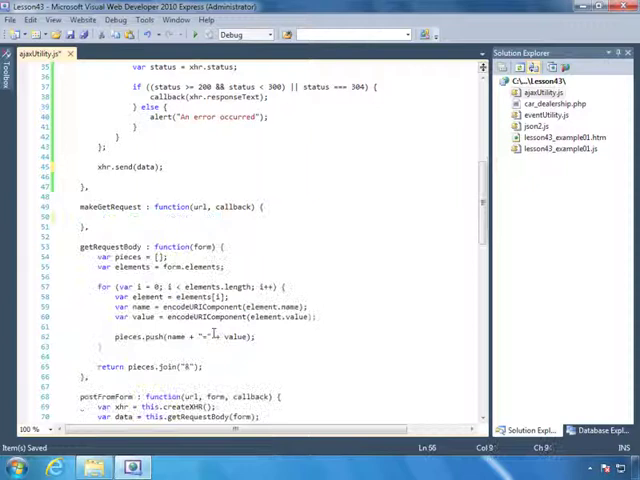
text(this.openAndSend)
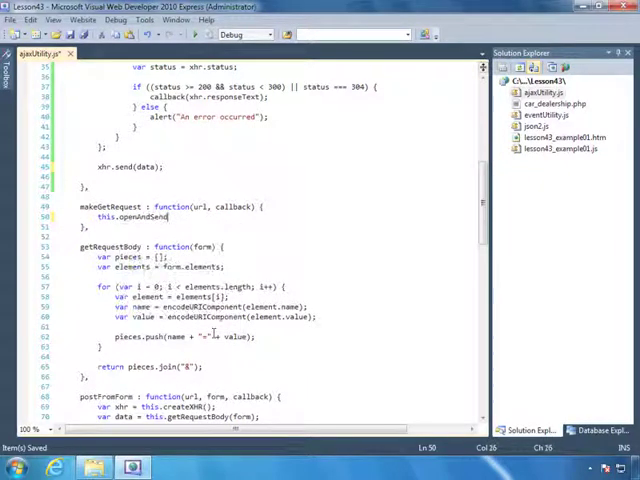
text(("GET",)
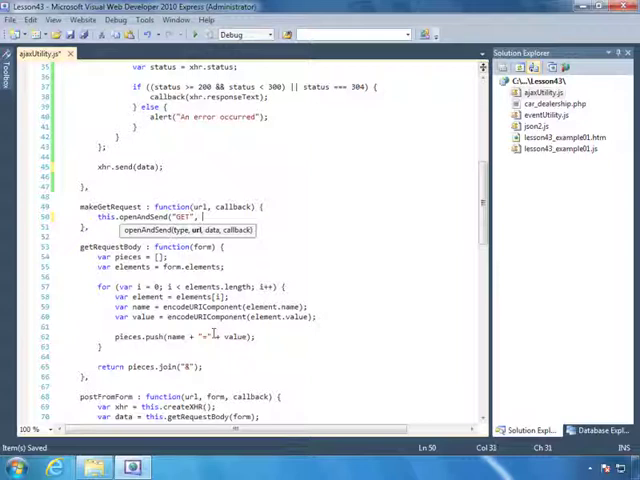
text(url, null,)
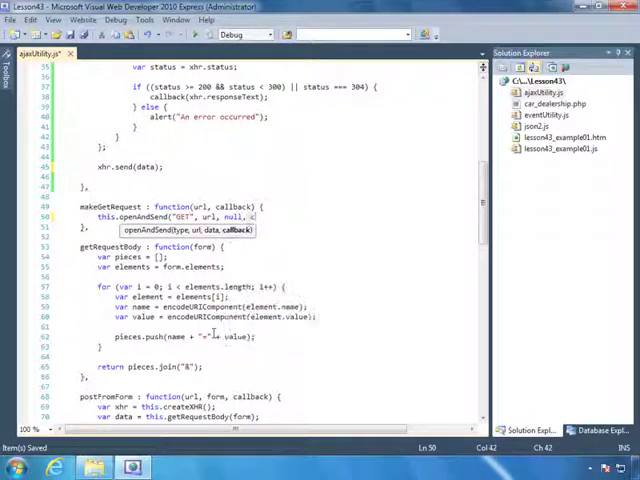
text(callback);)
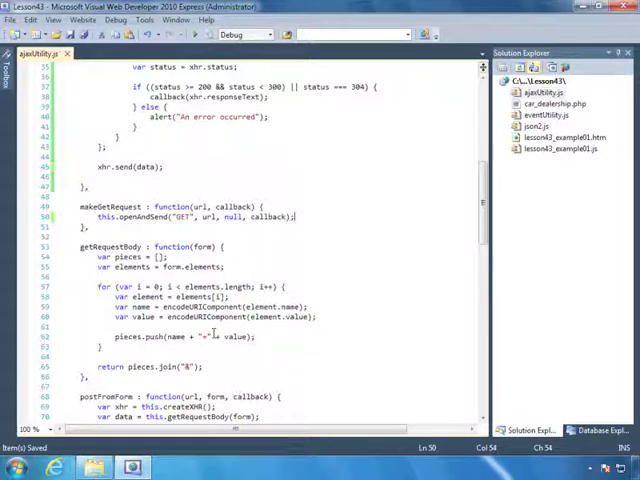
scroll(down, 3)
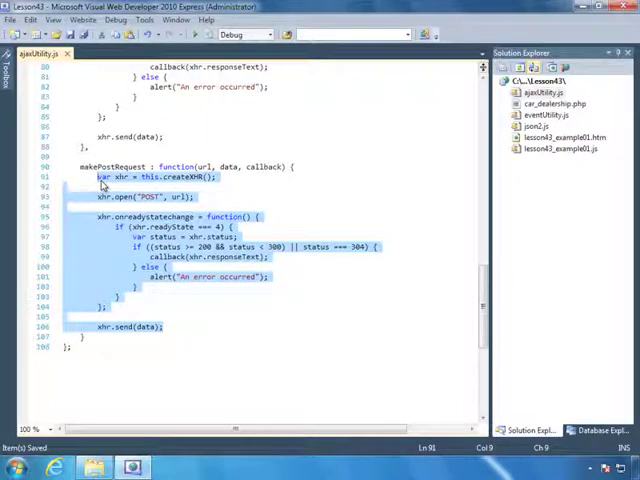
Step: Reduce makePostRequest to this.openAndSend("POST", url, data, callback);
text(this.openAndSend()
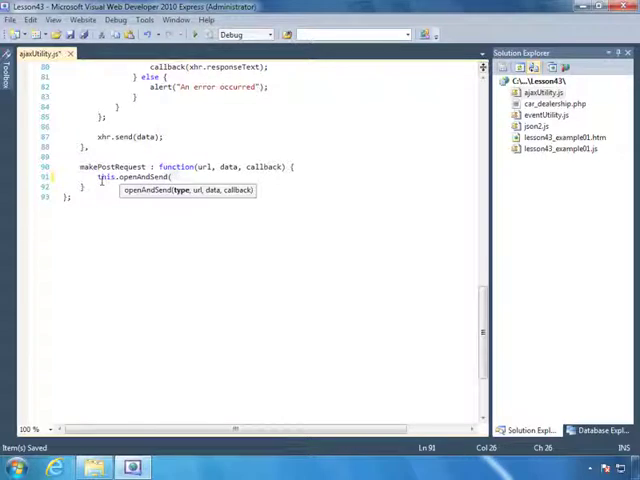
text("POST",)
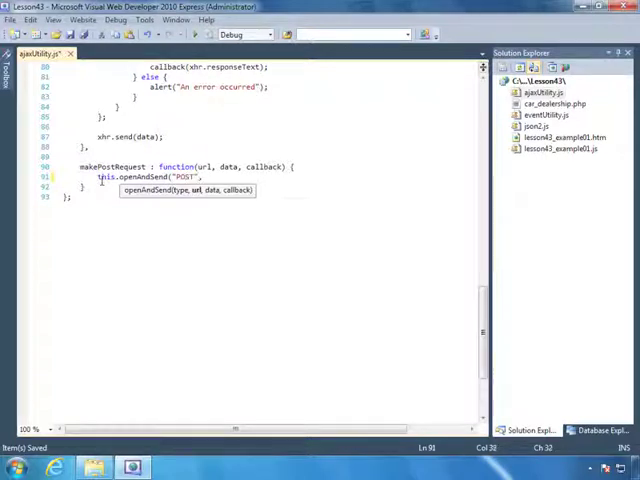
text(, url, data,)
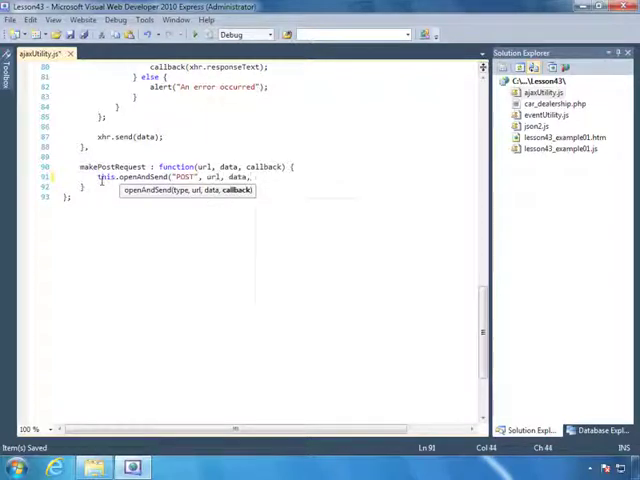
text(callback);)
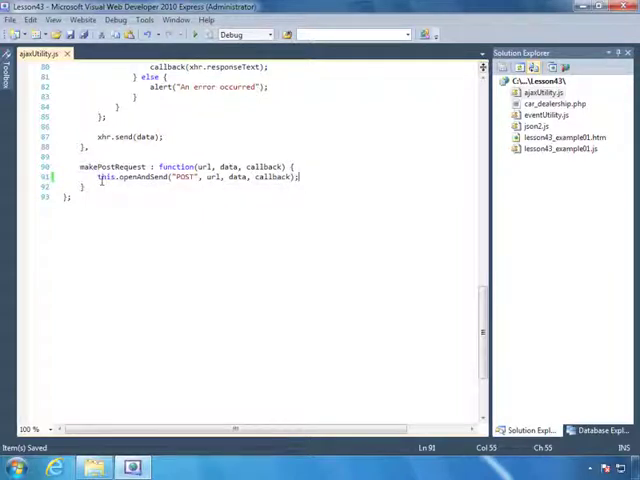
double_click(110, 166)
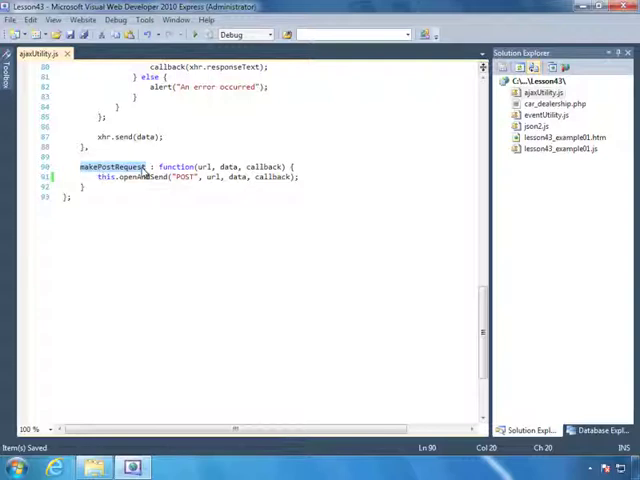
mouse_move(496, 336)
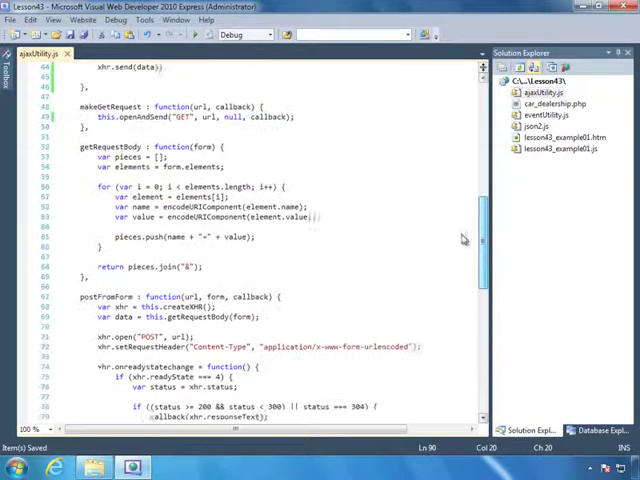
Step: Examine postFromForm's XHR setup and form-urlencoded header line, then return to openAndSend
scroll(up, 3)
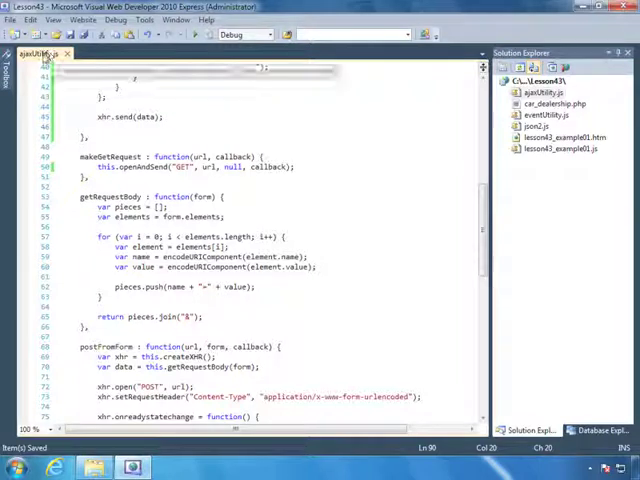
scroll(down, 3)
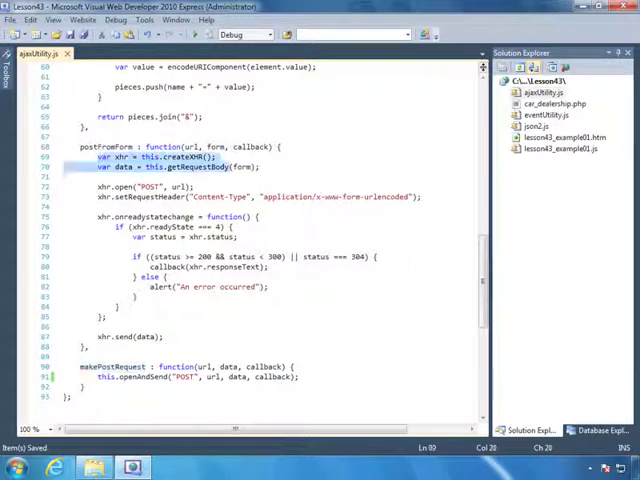
drag(96, 156, 170, 336)
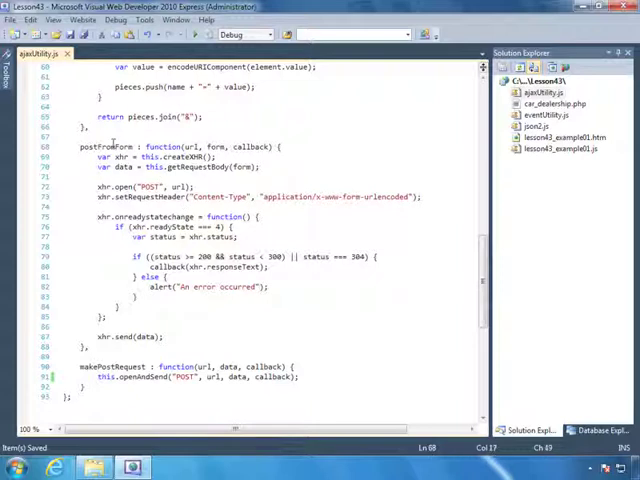
double_click(104, 148)
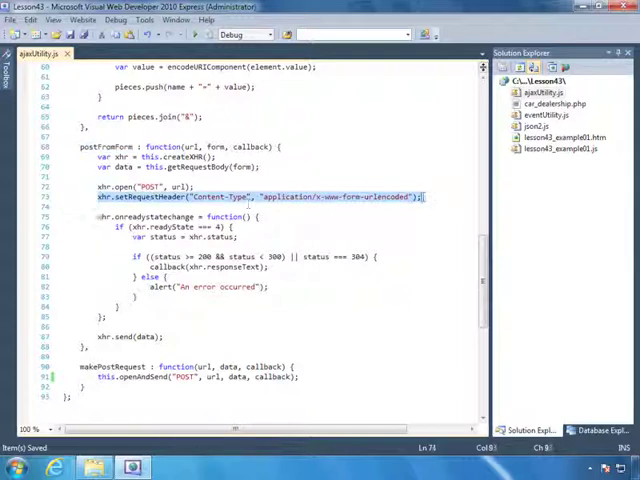
scroll(down, 3)
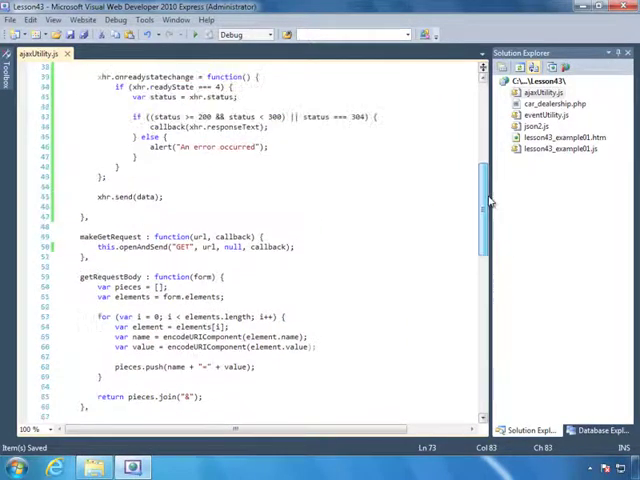
scroll(up, 3)
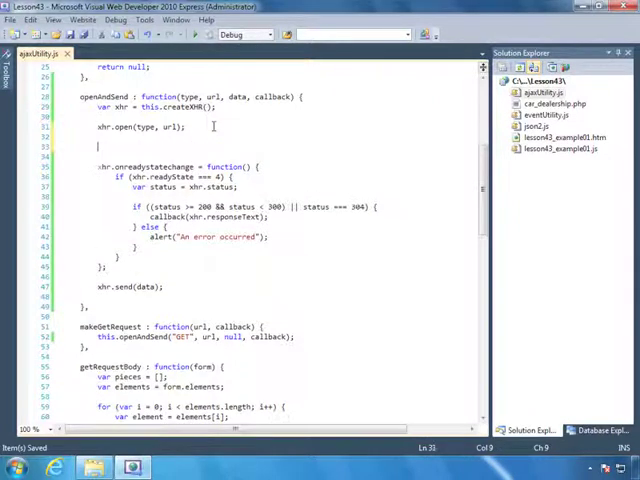
Step: Add if (contentType) { xhr.setRequestHeader("Content-Type", contentType); } after xhr.open
text(if ()
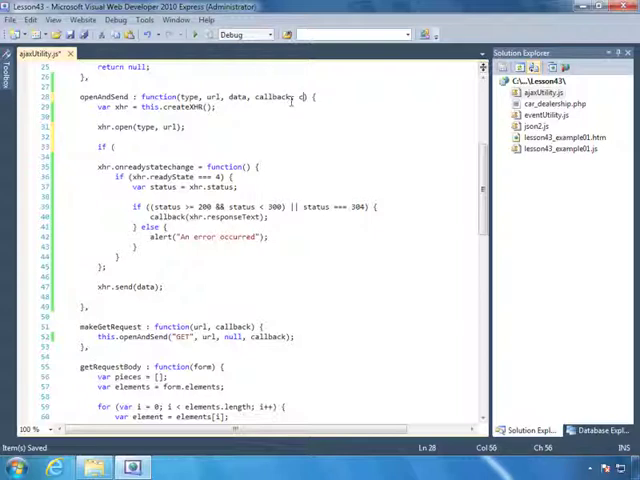
text(ontentType)
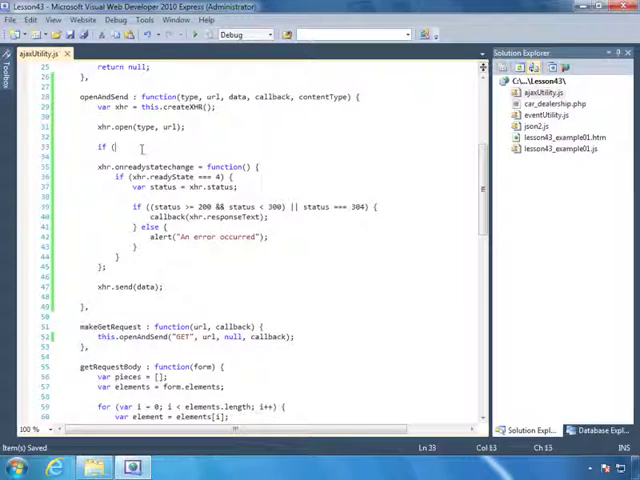
text(contentType) {)
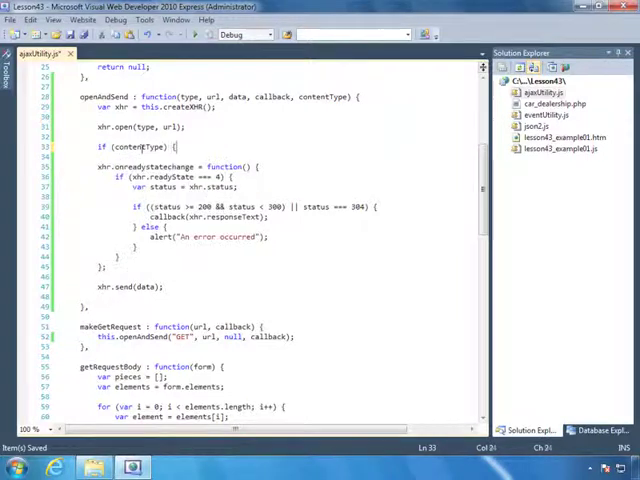
text(xhr.setRequestHeader("Content-Type", "application/x-www-form-urlencoded");)
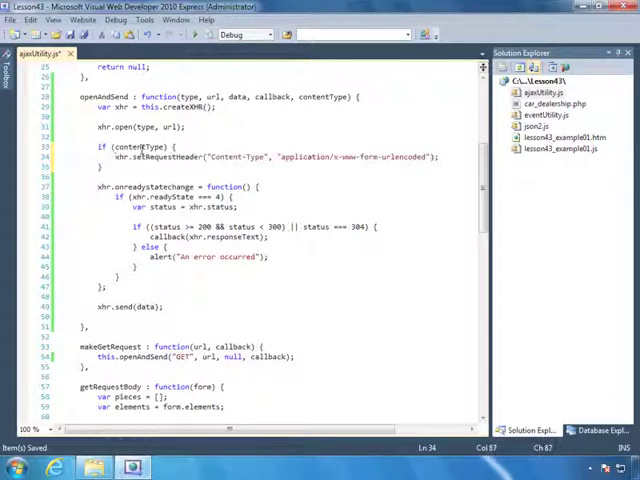
double_click(136, 148)
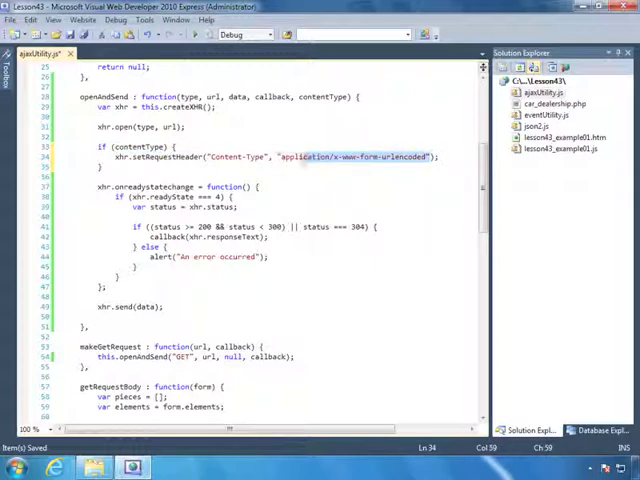
text(contentType)
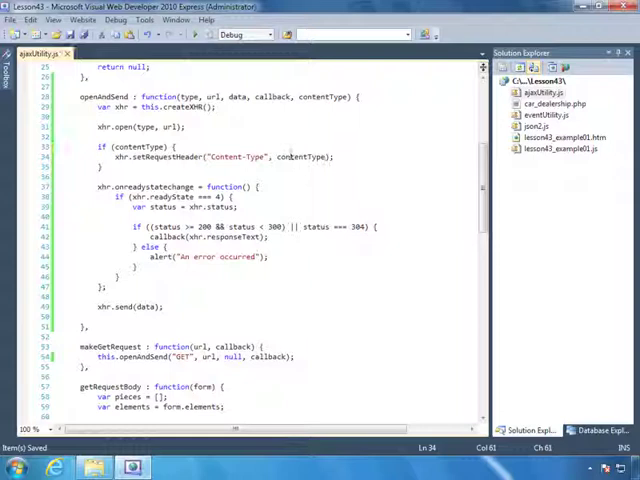
double_click(304, 156)
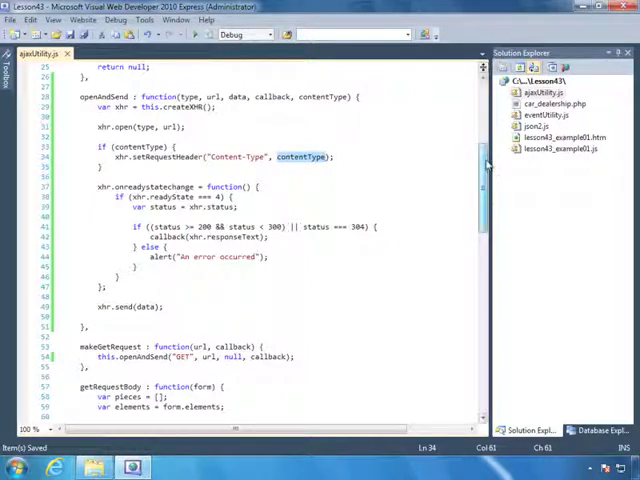
scroll(down, 3)
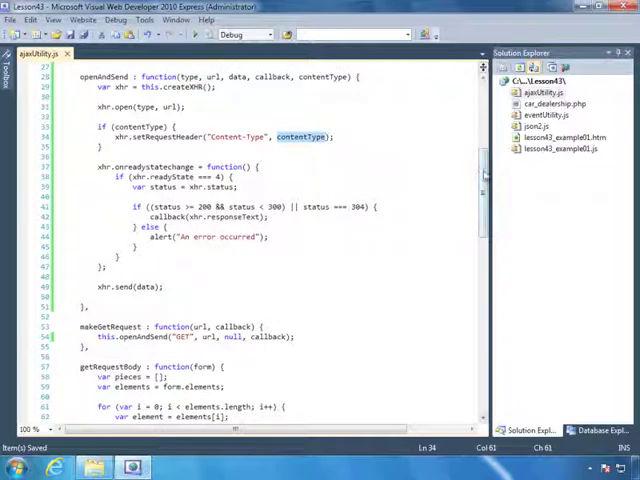
scroll(down, 3)
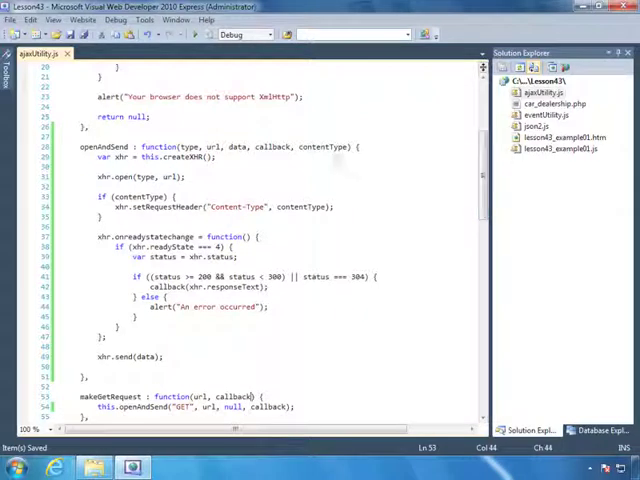
Step: Move down to postFromForm and make room at the start of its body
double_click(330, 148)
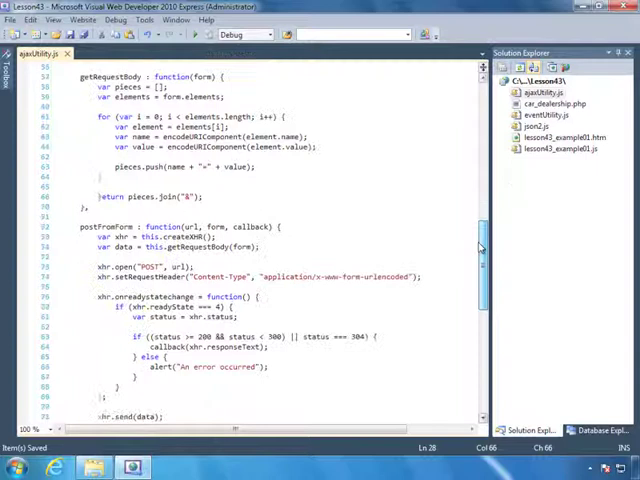
scroll(down, 3)
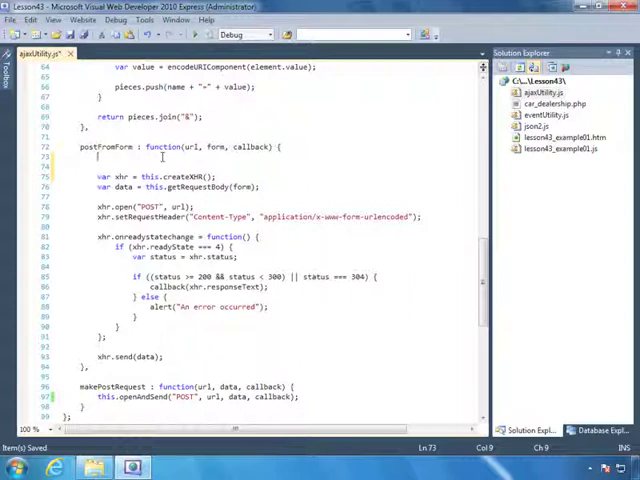
Step: Replace postFromForm's body with openAndSend("POST", url, getRequestBody(form), callback, form-urlencoded type)
text(this)
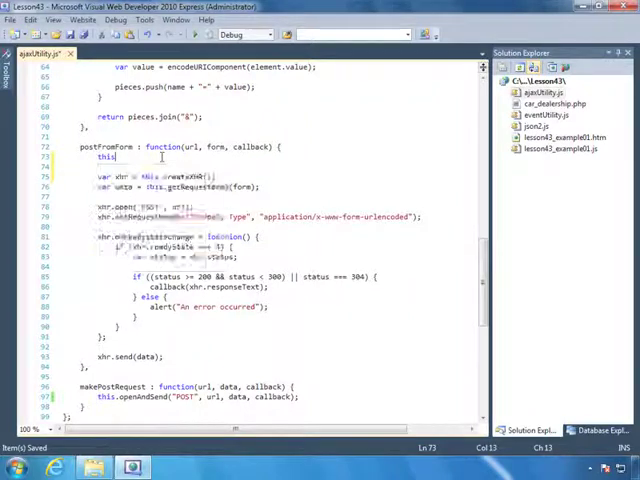
text(openAndSend()
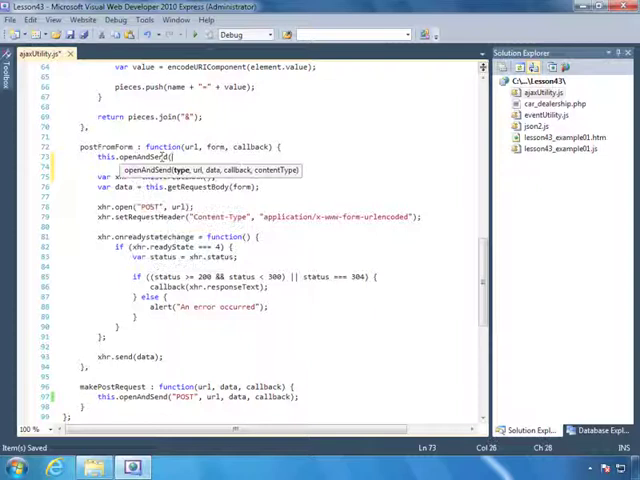
text("POST", url, this.getRequestBody(form), callback,)
text("application/x-www-form-urlencoded");)
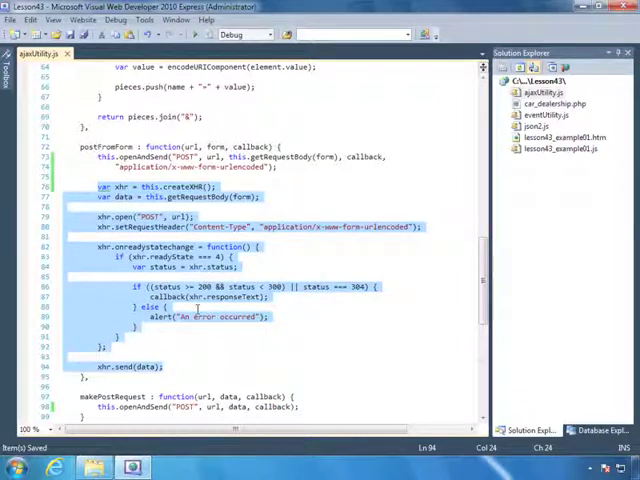
key(Delete)
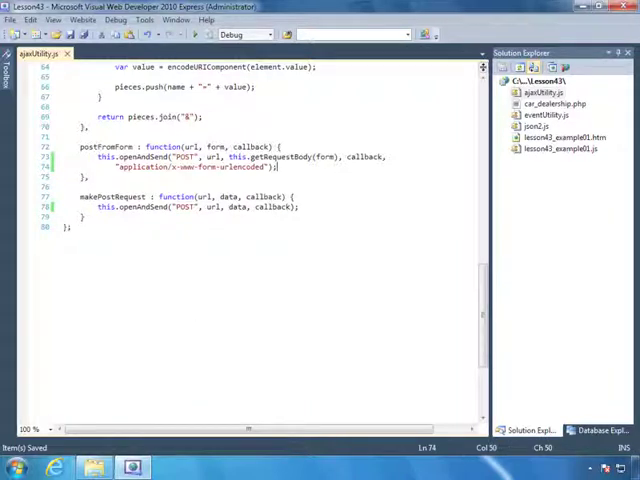
scroll(up, 3)
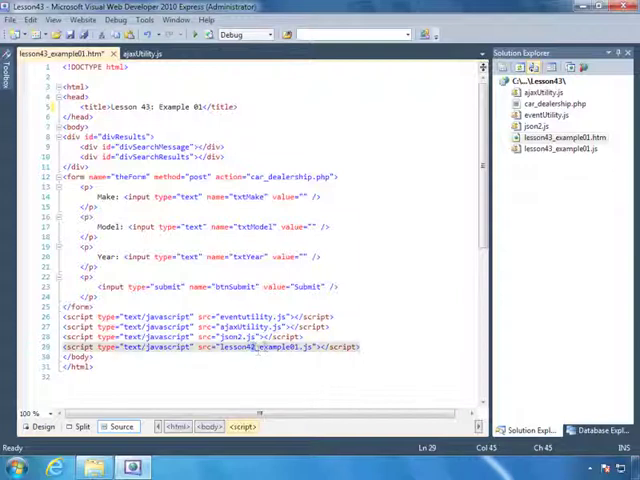
Step: Save the changes to lesson43_example01.htm before testing
key(ctrl+s)
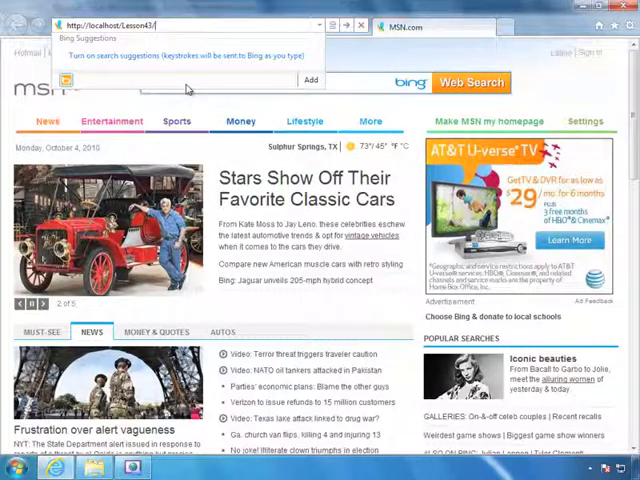
Step: Load the localhost Lesson43 page and submit searches for a 1990 toyota camry and a honda
text(lesson43_example01.htm)
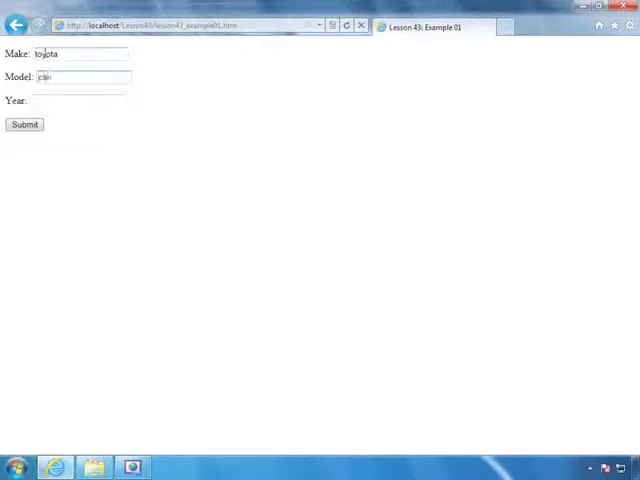
text(1990)
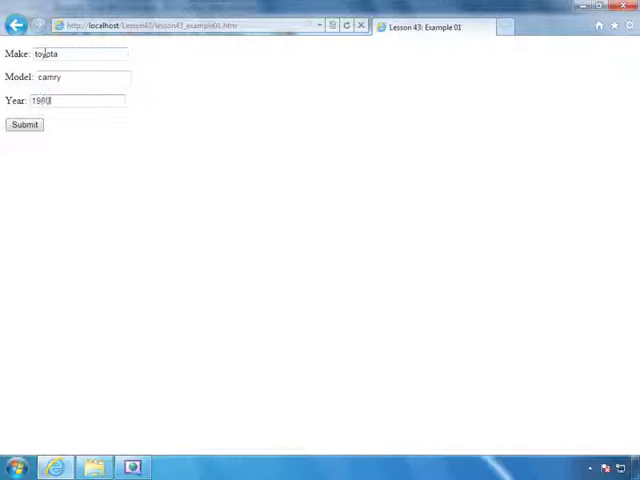
click(24, 126)
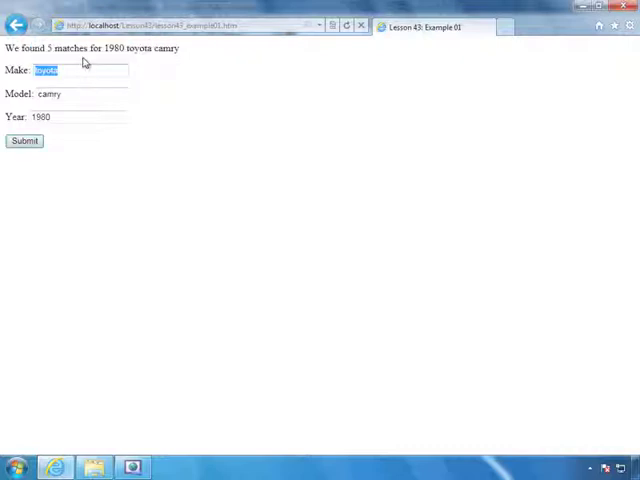
text(honda)
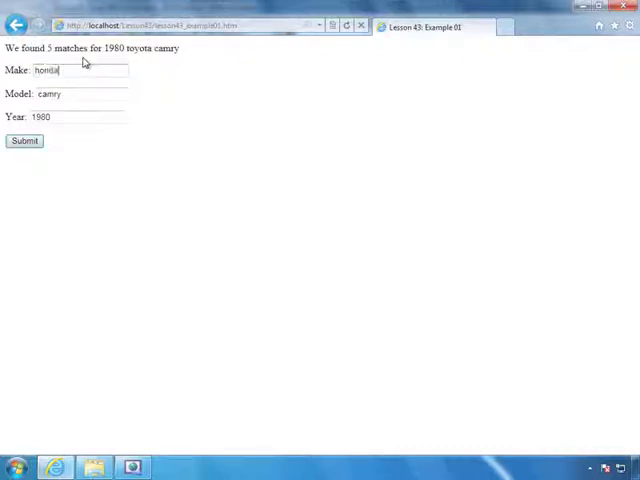
click(24, 140)
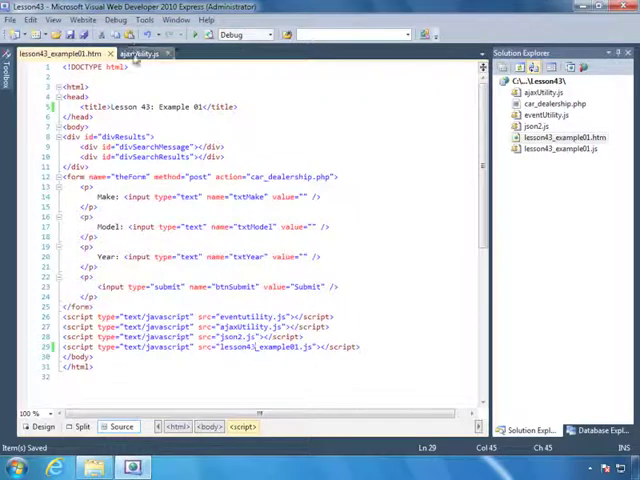
Step: Highlight the finished openAndSend and scroll through the rewritten helper functions
click(144, 52)
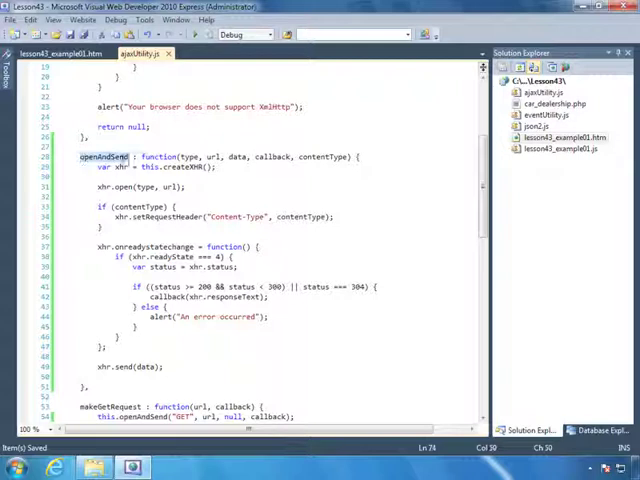
drag(80, 156, 164, 368)
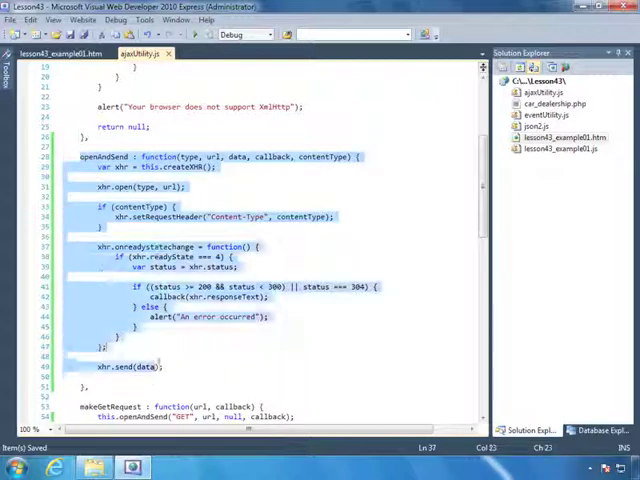
scroll(down, 3)
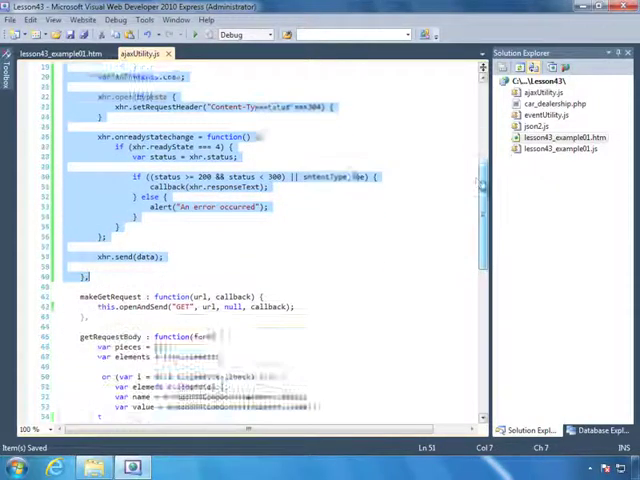
scroll(down, 3)
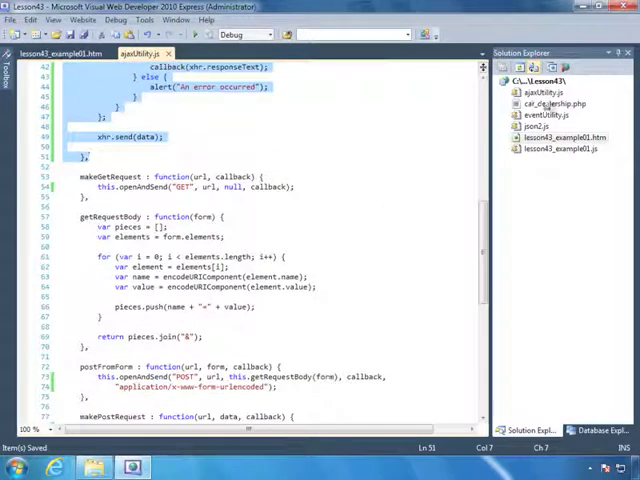
scroll(down, 3)
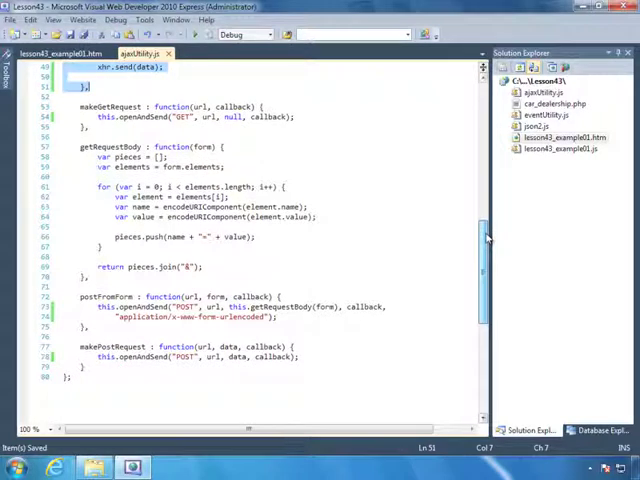